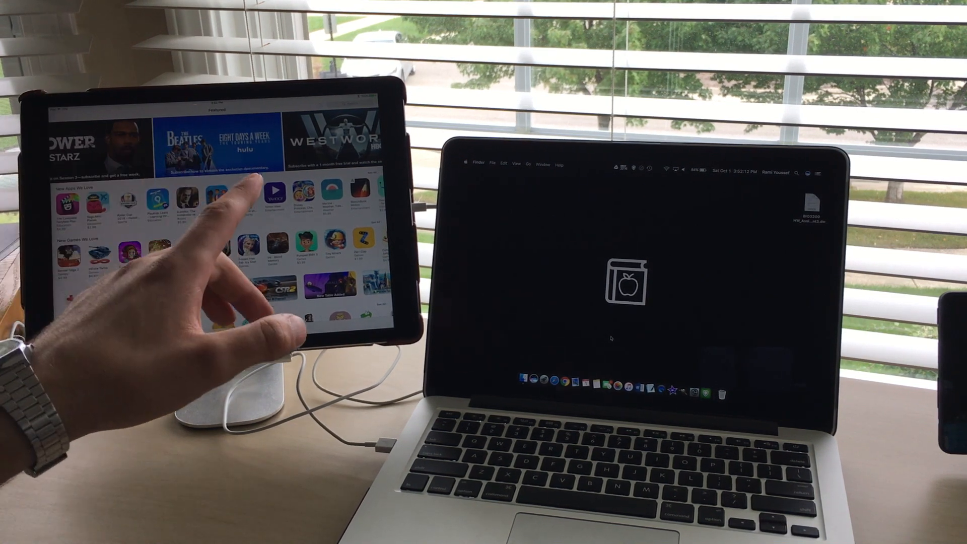
- Scroll down while Duet connects the iPad as an extended display for the MacBook
scroll(down, 3)
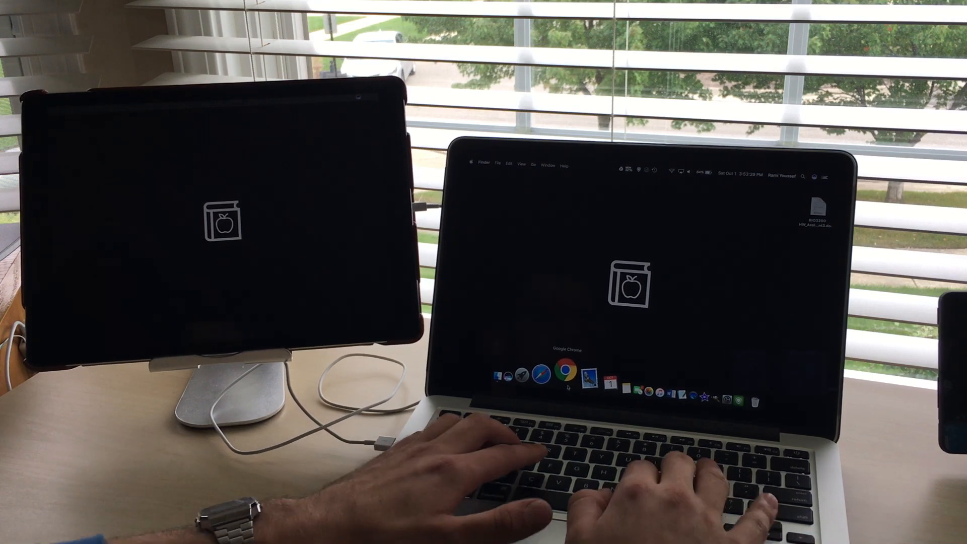
text(duet)
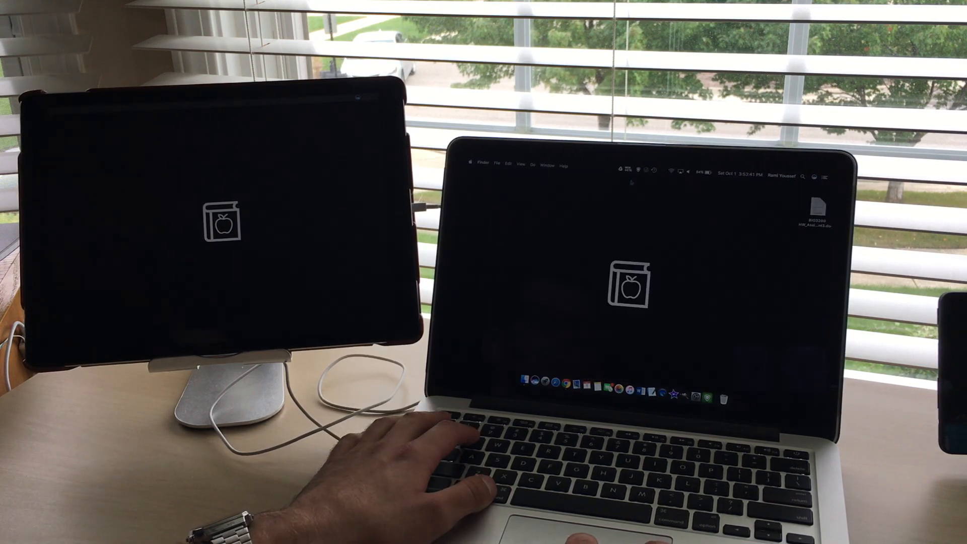
- Show the connected iPad's Duet status and its options list, preferences through quit
click(645, 170)
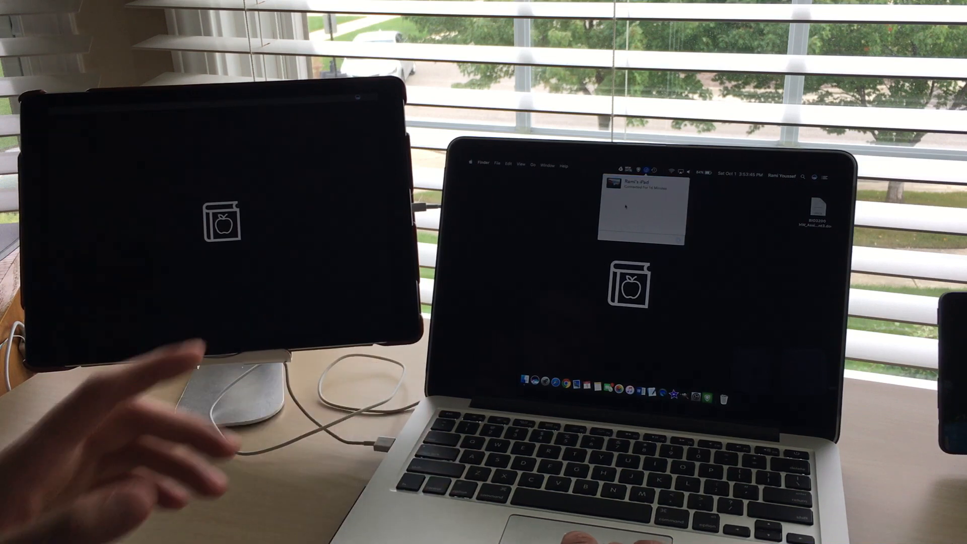
click(638, 185)
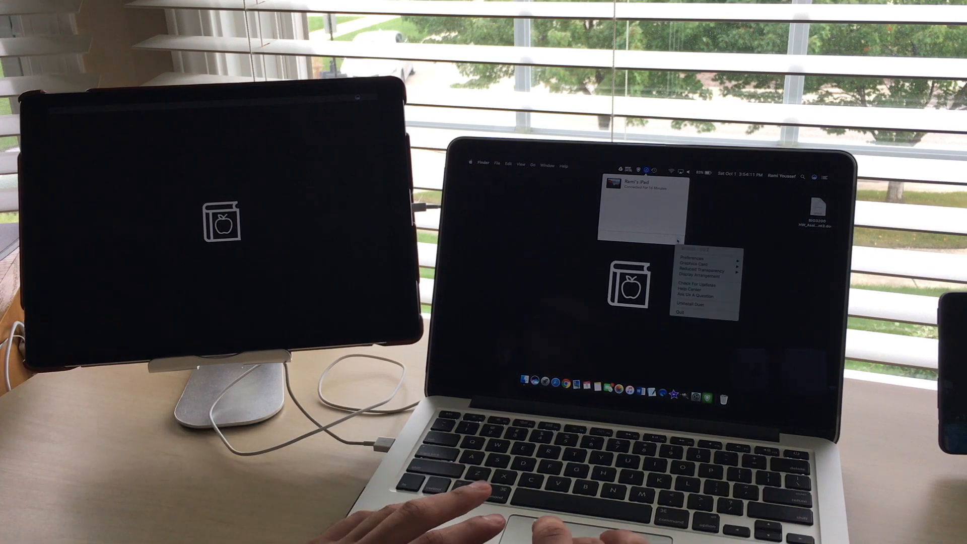
mouse_move(700, 264)
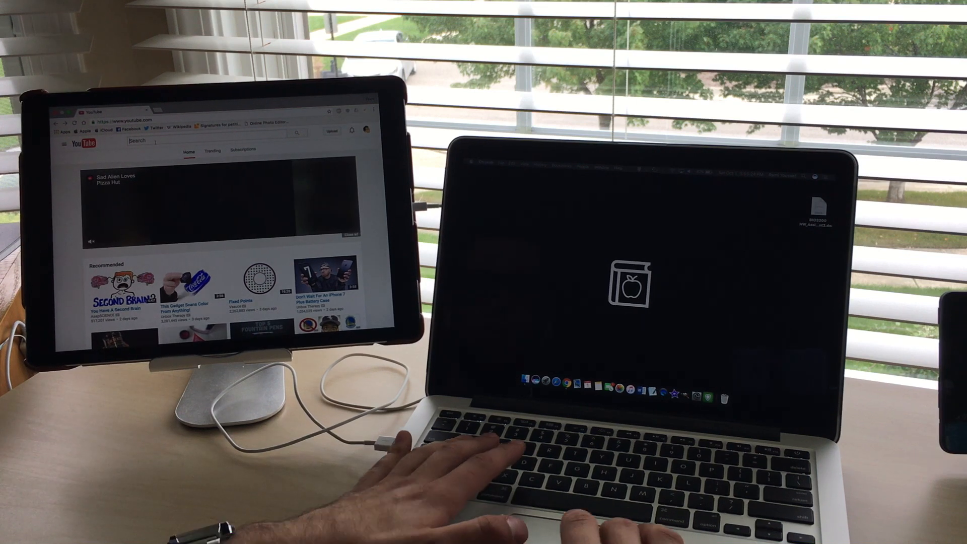
- Search YouTube for 'rami' and play a video from the rami tek results
text(rami tek)
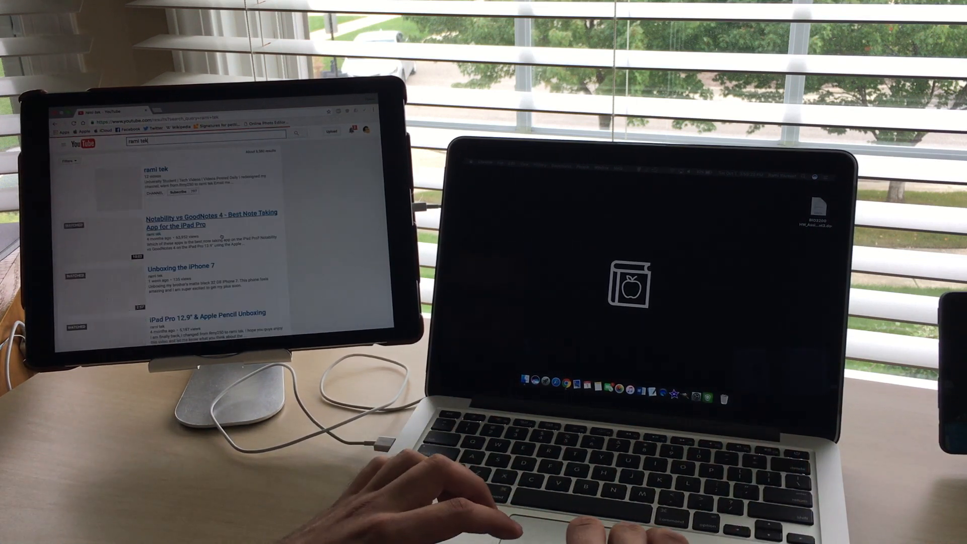
click(210, 218)
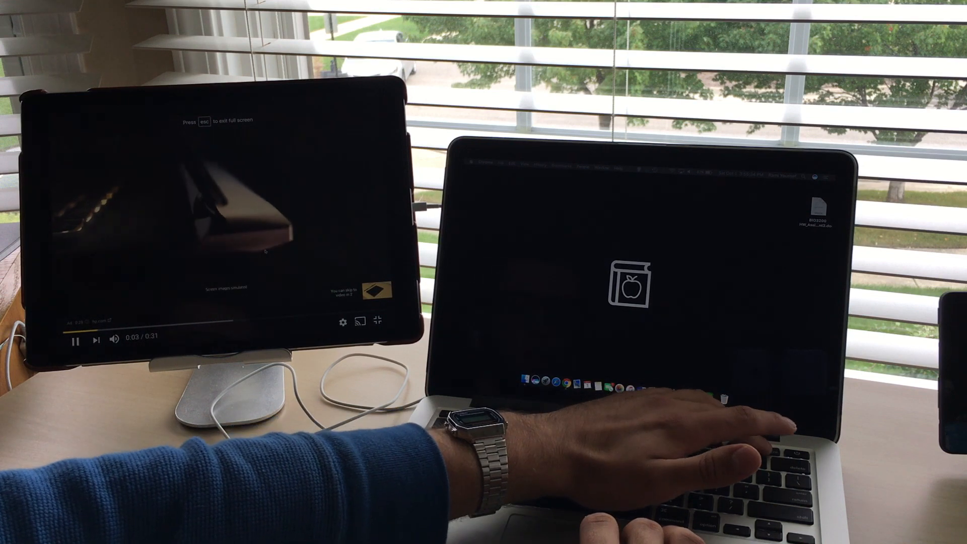
key(volumeup)
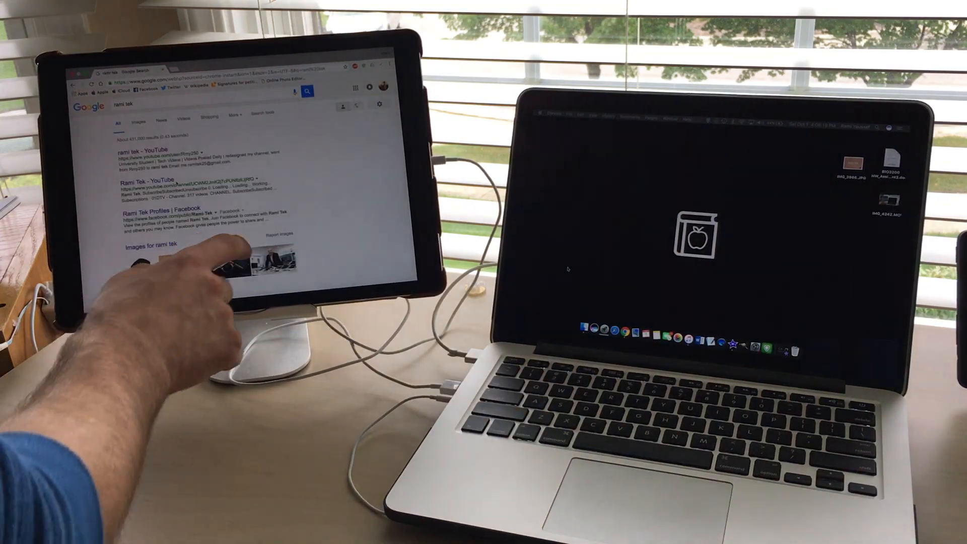
- Scroll the rami tek channel page and open one of its videos
scroll(down, 3)
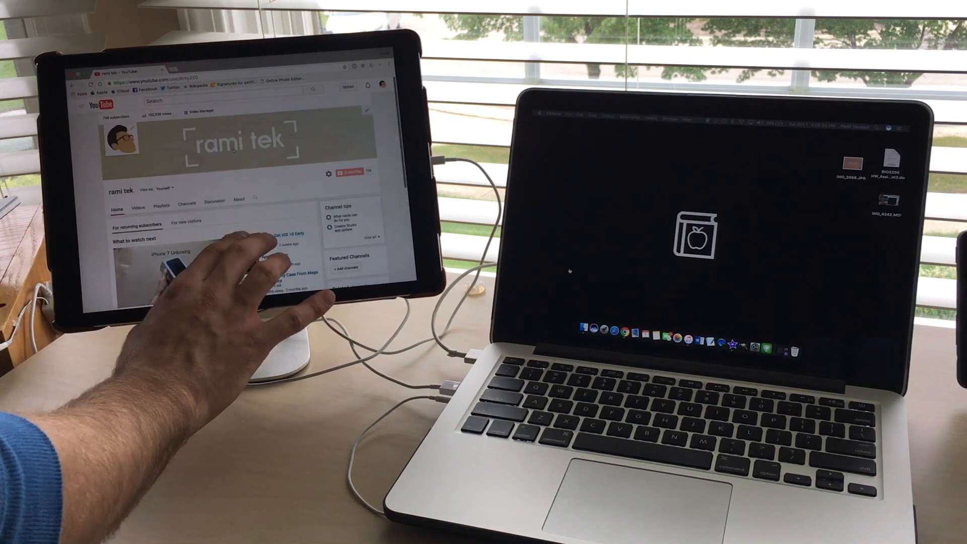
click(184, 271)
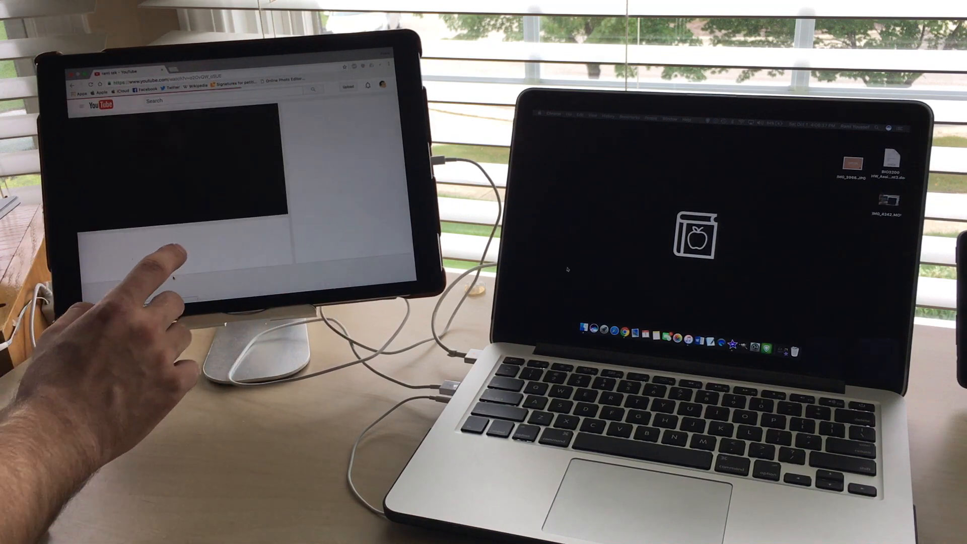